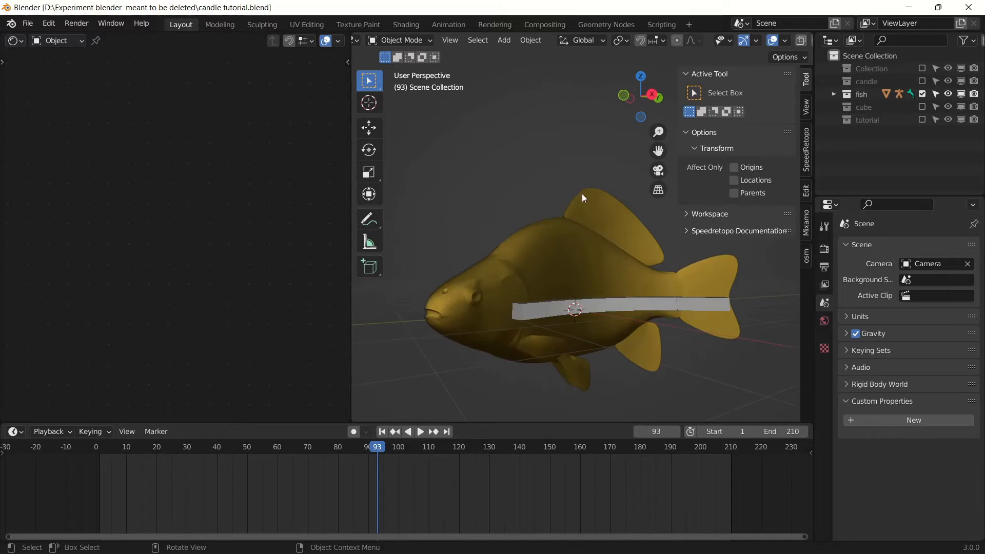
Hide the rigged fish collection, show the tutorial fish mesh, and orbit to inspect it
left_click_drag(581, 198, 539, 206)
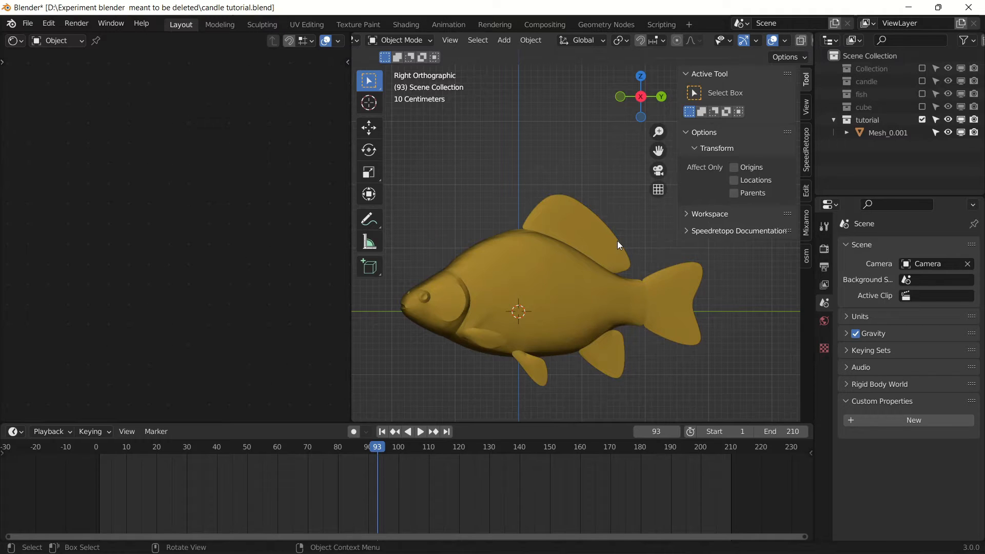
key("KP_1")
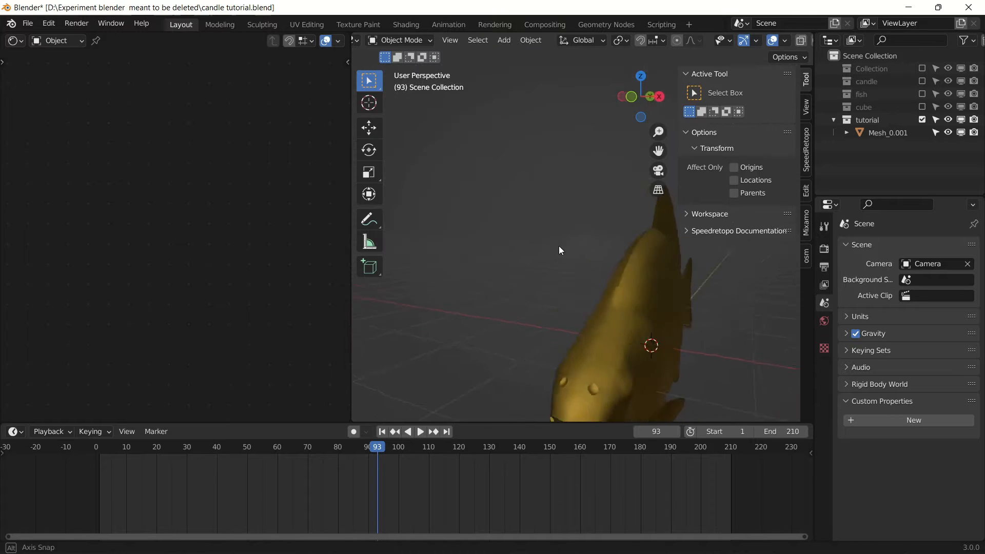
left_click_drag(559, 249, 588, 263)
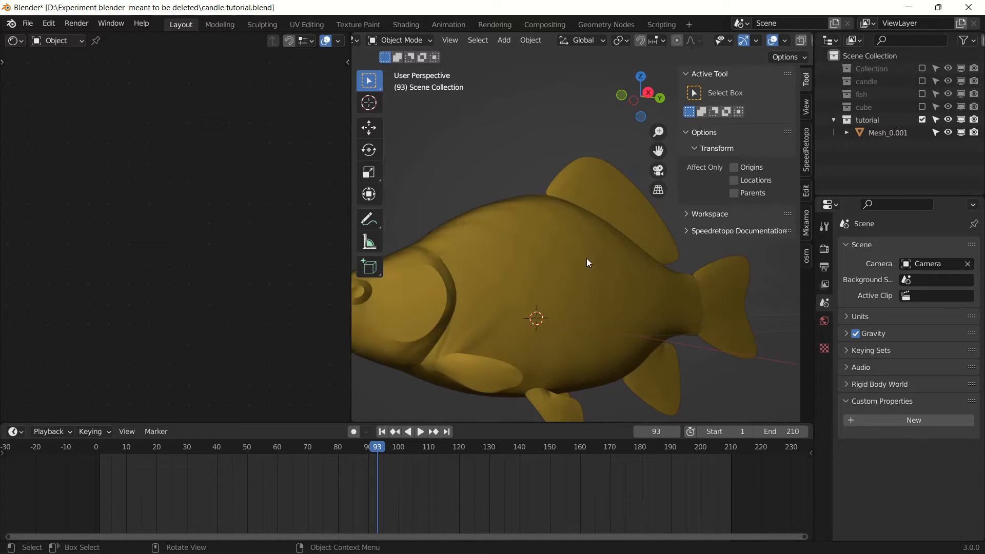
left_click_drag(587, 263, 546, 263)
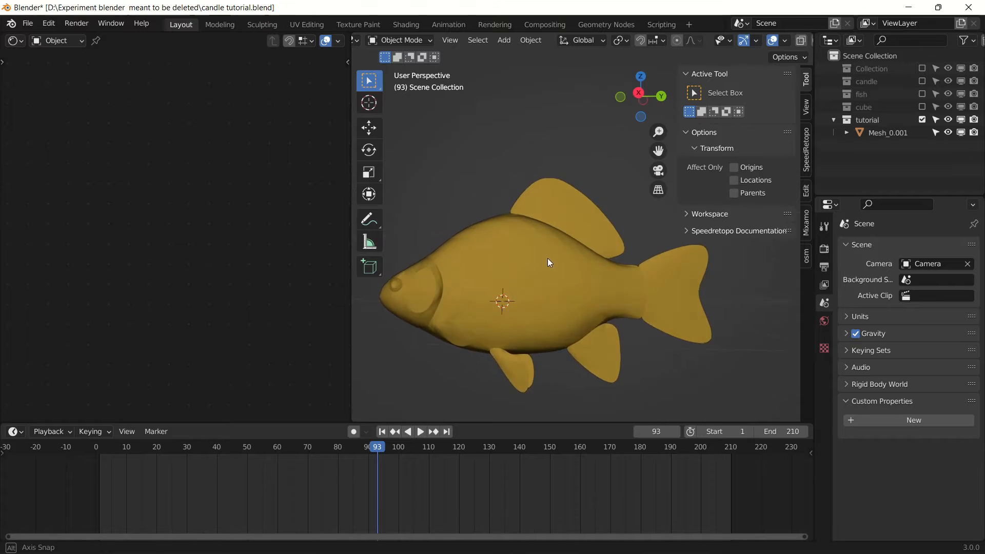
left_click_drag(549, 262, 546, 297)
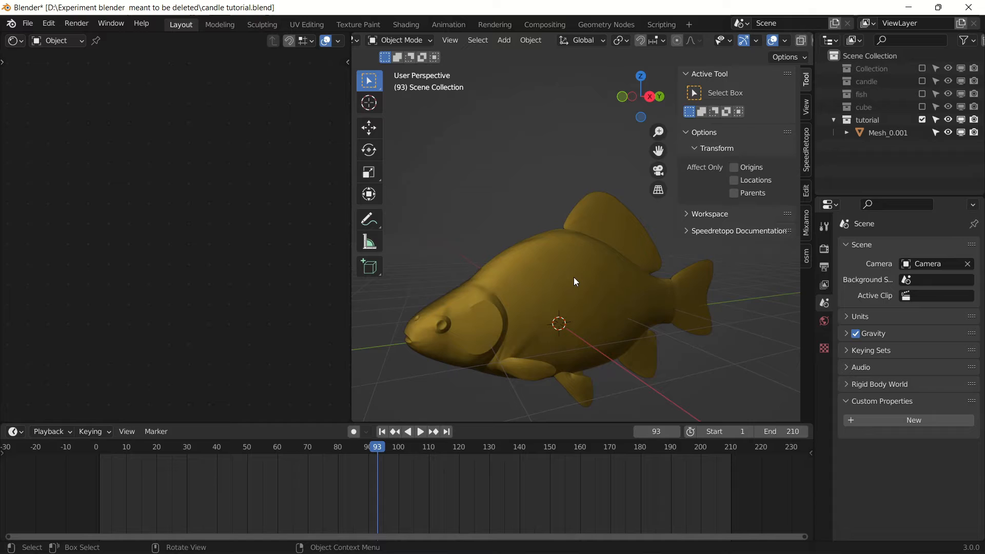
Add a single-bone armature and enable In Front so it shows through the fish
key("shift+a")
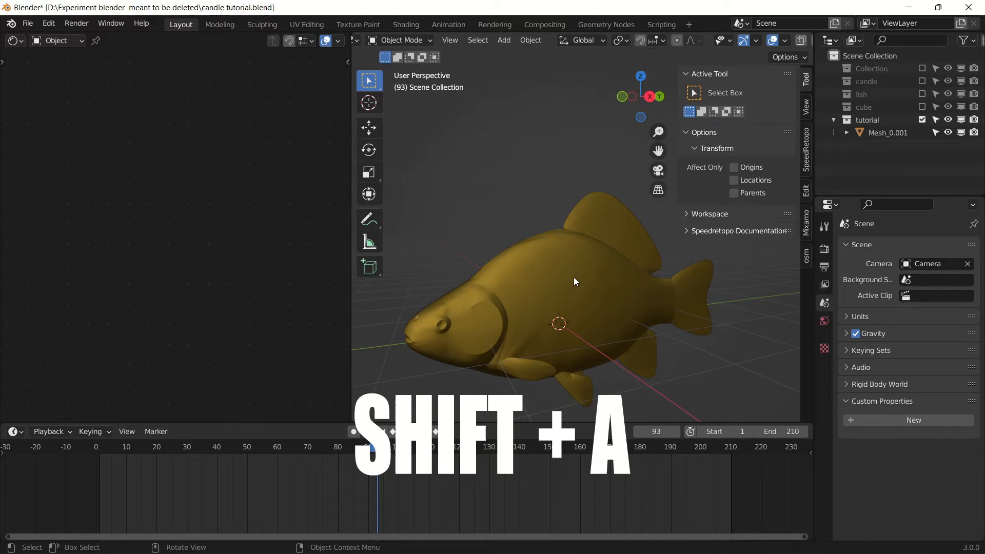
key("shift+a")
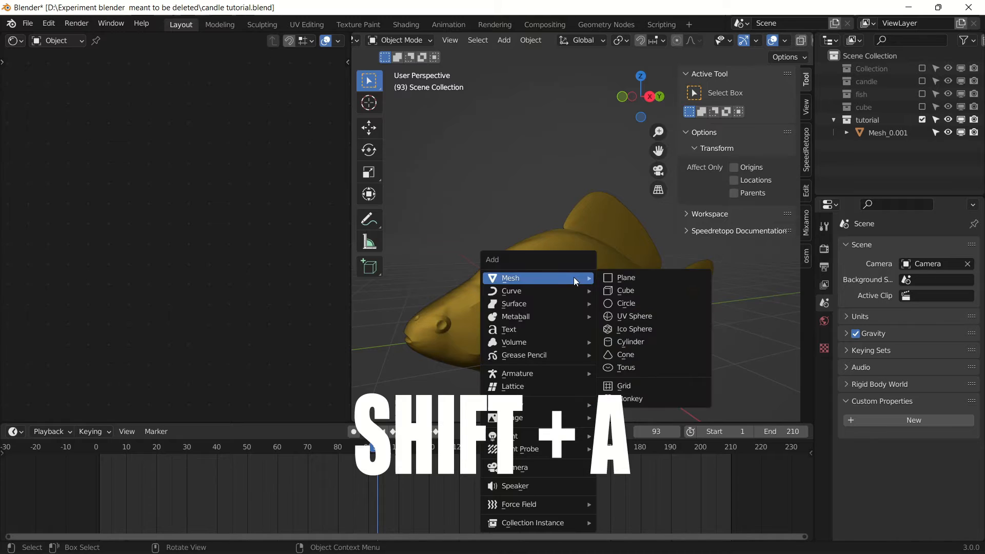
mouse_move(518, 374)
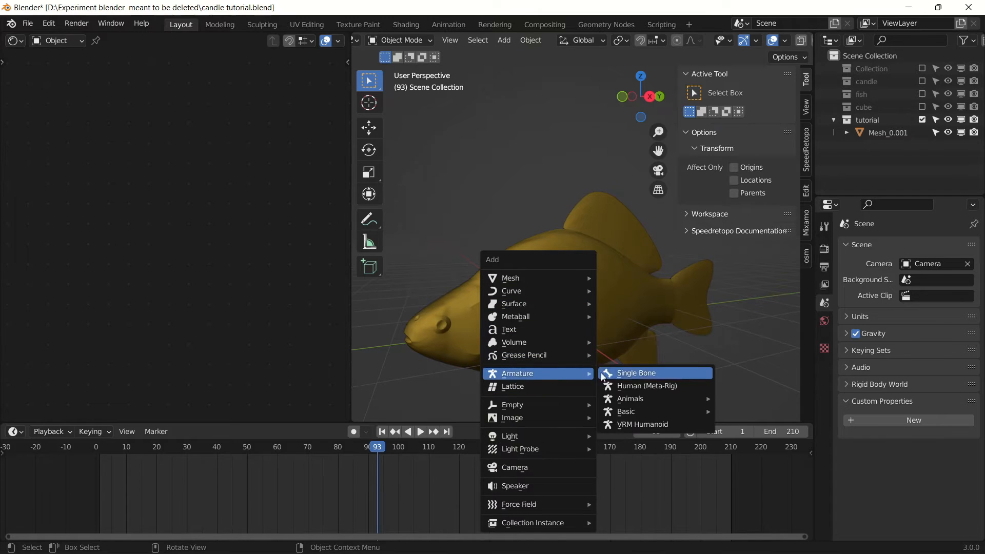
left_click(636, 373)
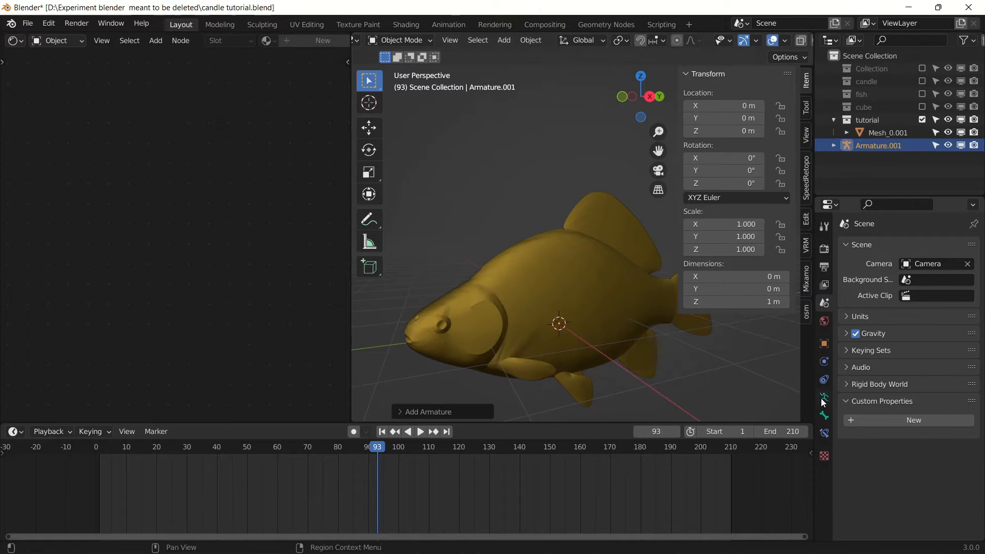
left_click(824, 398)
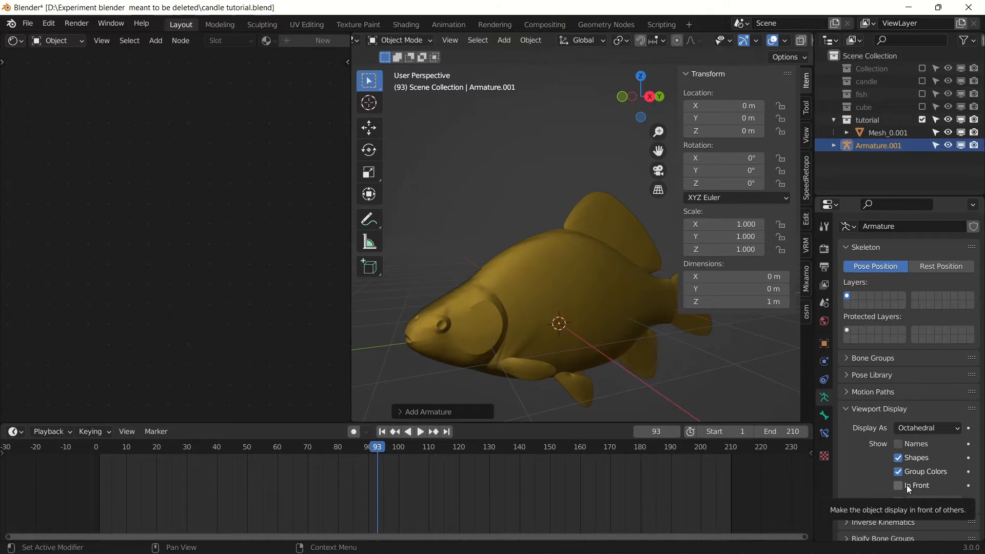
left_click(899, 485)
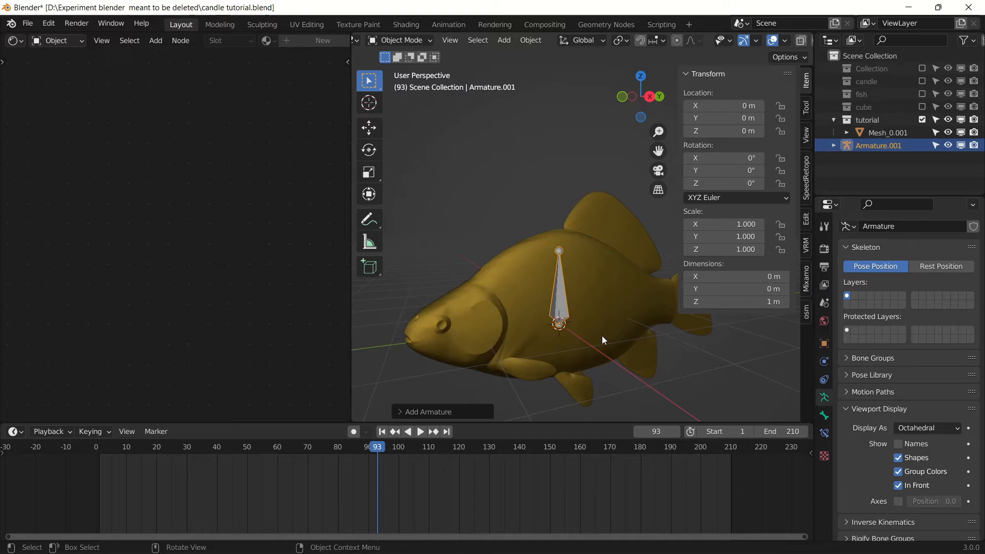
left_click_drag(602, 339, 544, 332)
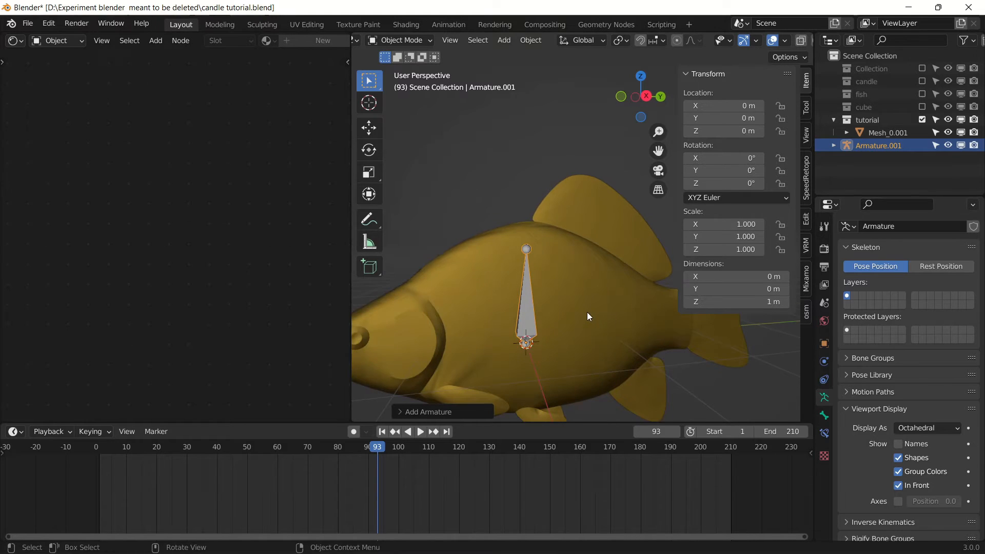
In Edit Mode, rotate the bone along Y and extrude it toward the tail into a chain
key("Tab")
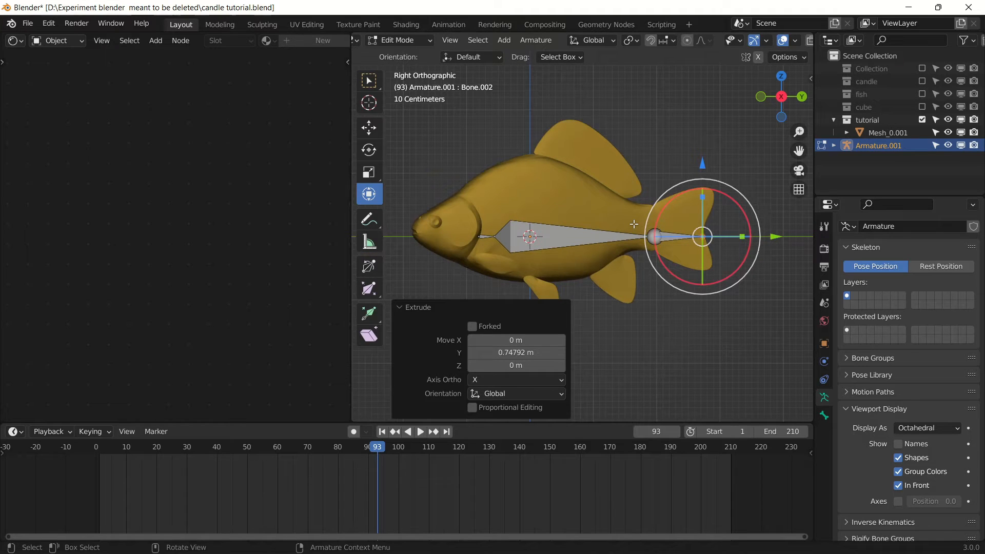
key("Tab")
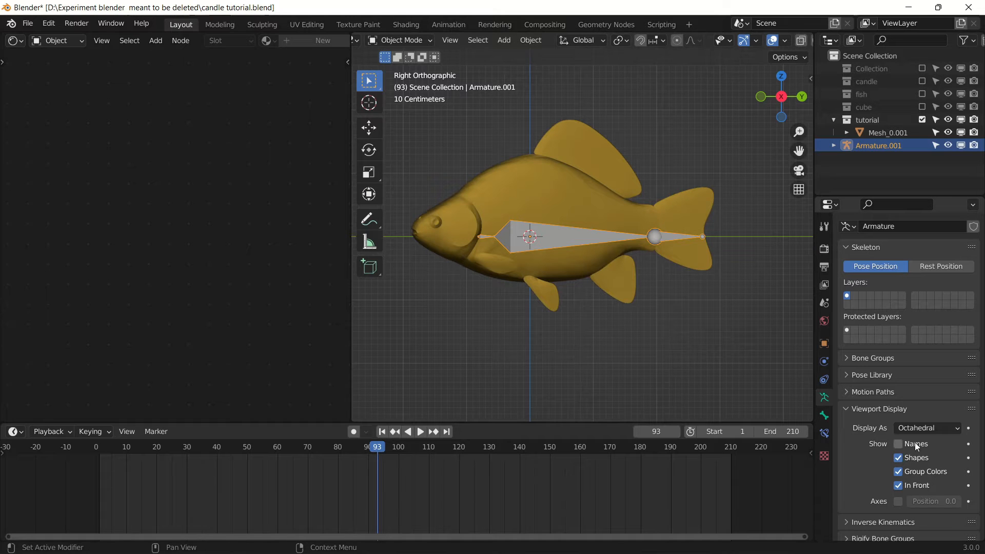
Display the armature as B-Bones and give the middle bone 10 bendy segments in Pose Mode
left_click(927, 428)
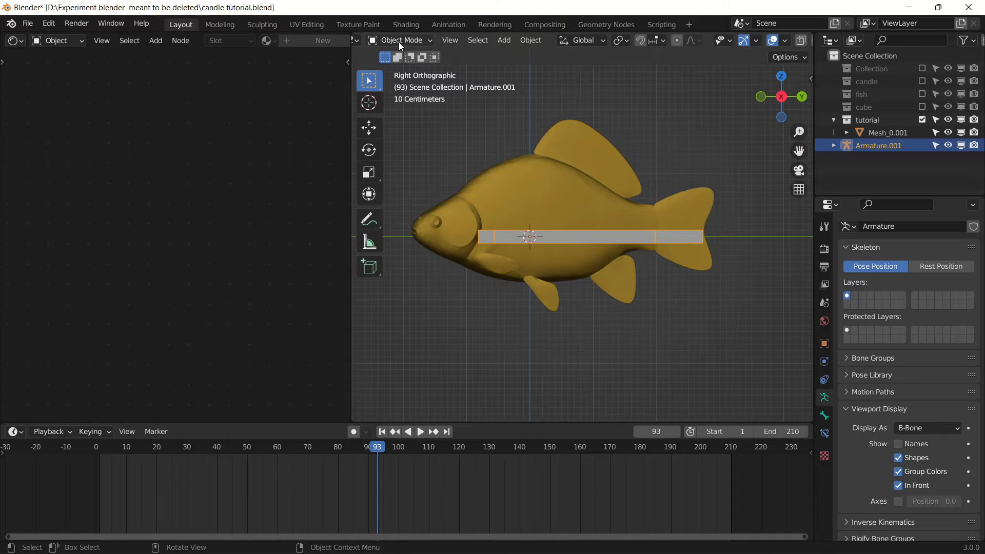
left_click(400, 40)
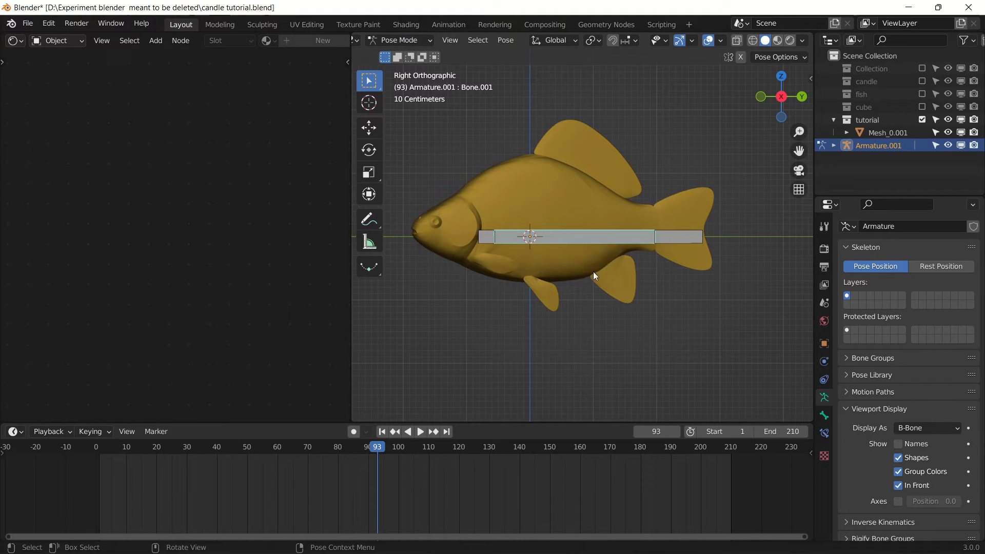
mouse_move(841, 419)
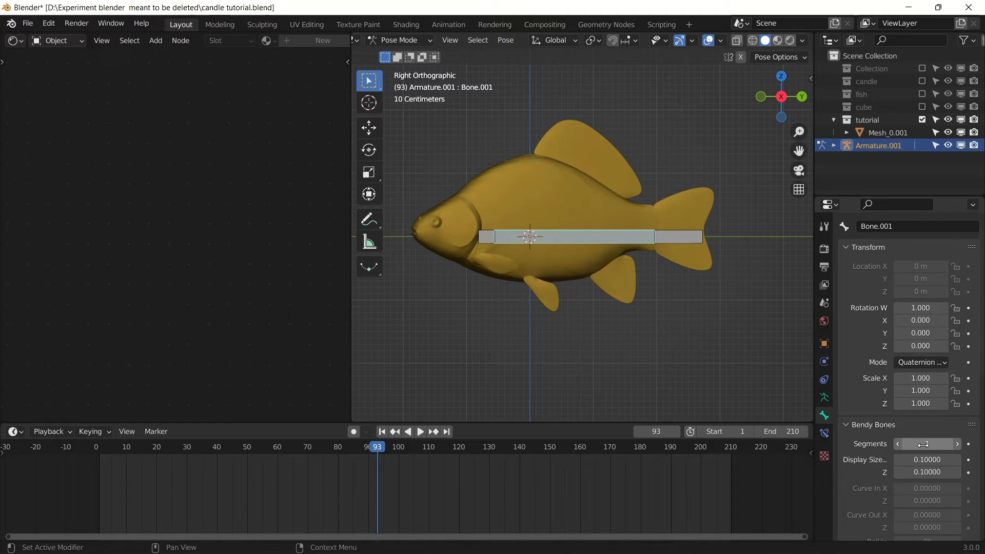
left_click(928, 444)
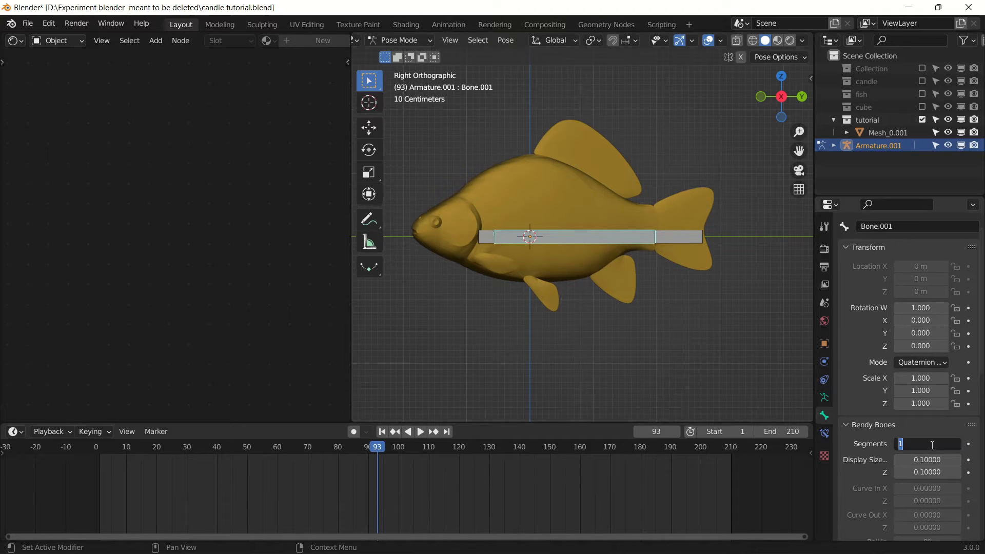
type("10")
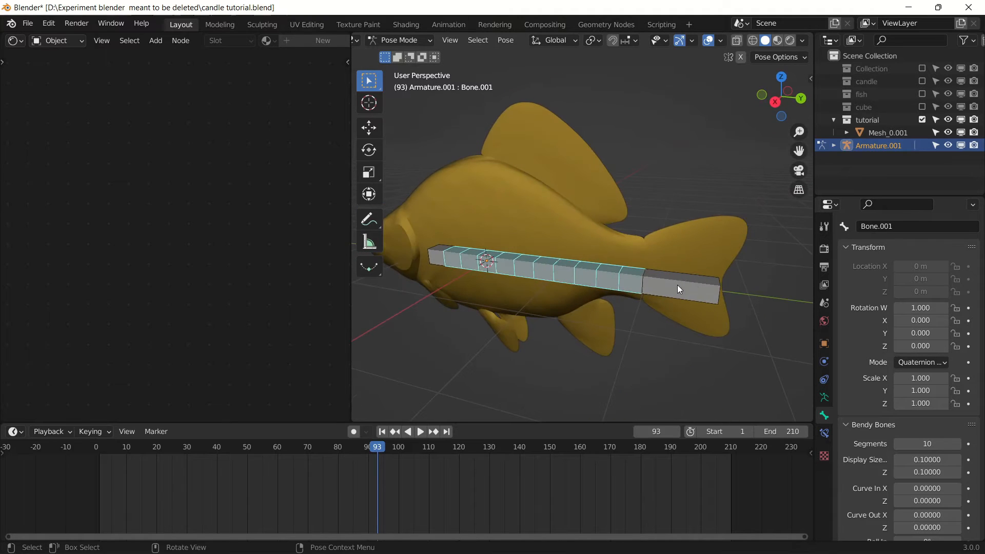
mouse_move(700, 290)
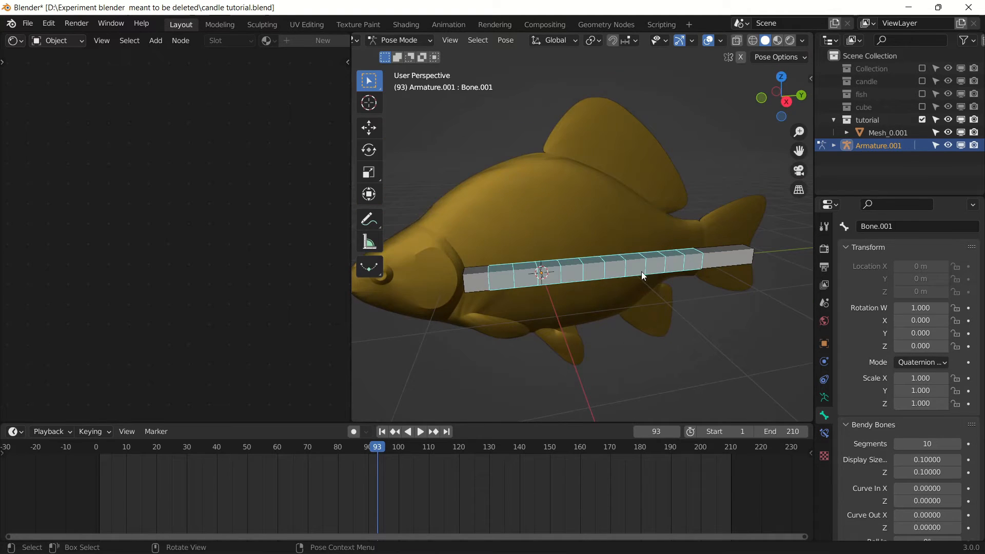
Orbit to a side view and select the front bone in Pose Mode
left_click_drag(641, 277, 581, 261)
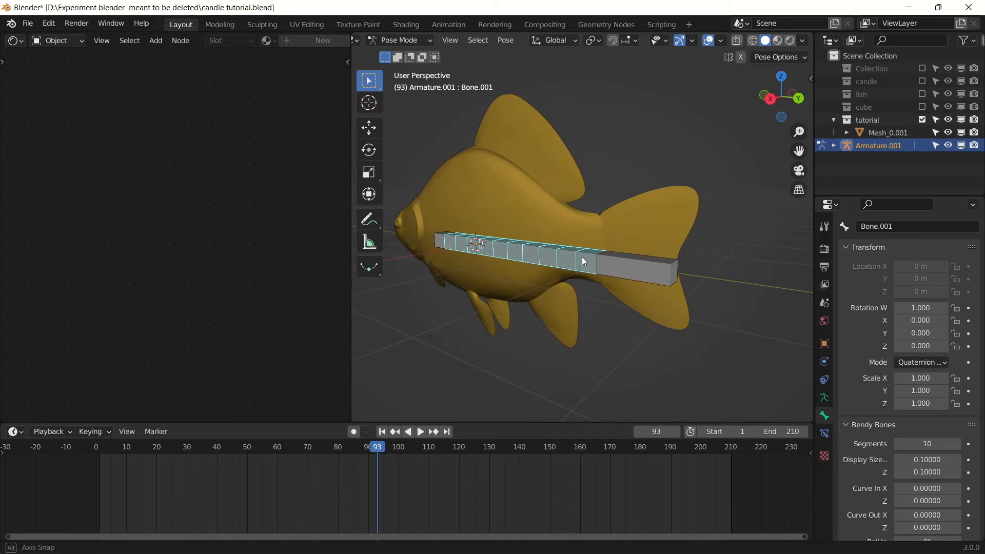
left_click_drag(581, 260, 578, 216)
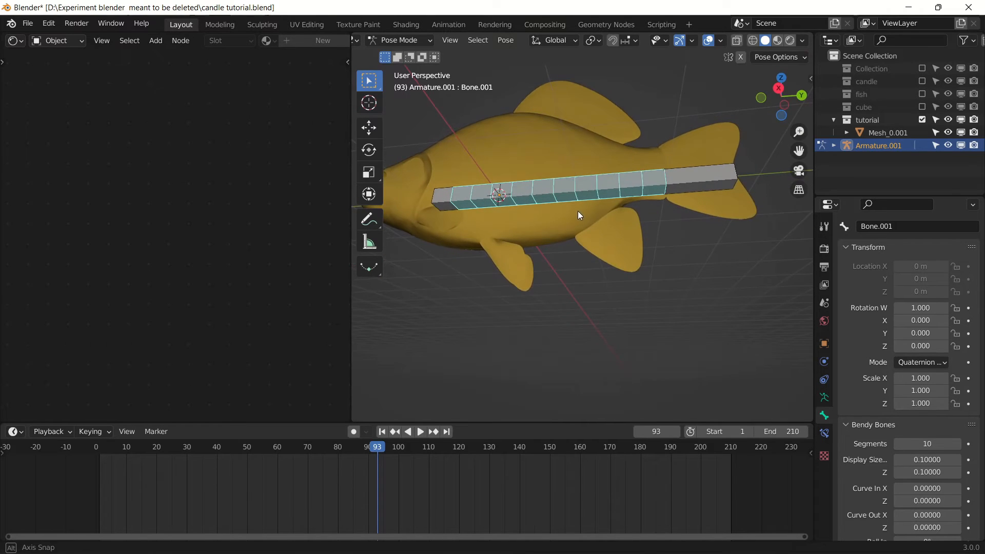
left_click_drag(578, 215, 546, 218)
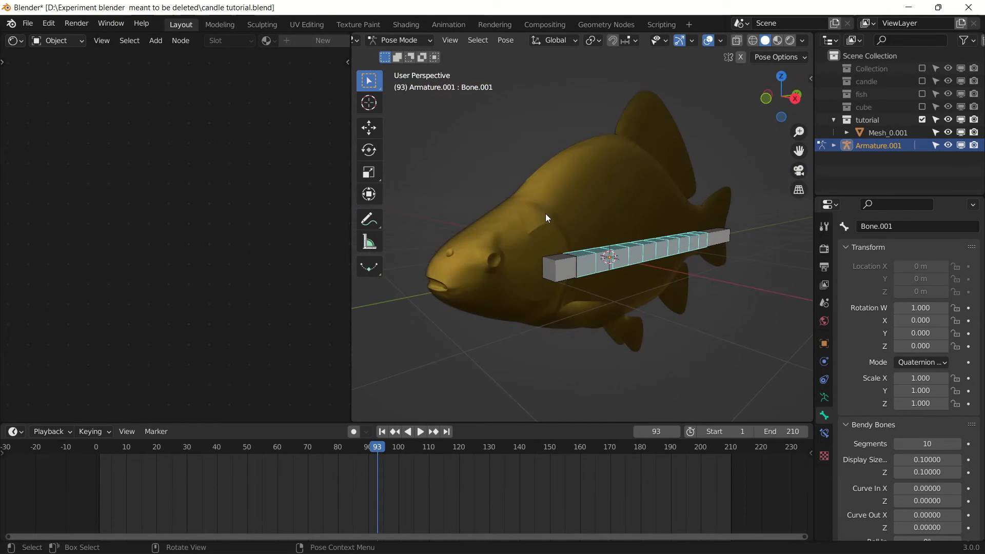
mouse_move(551, 222)
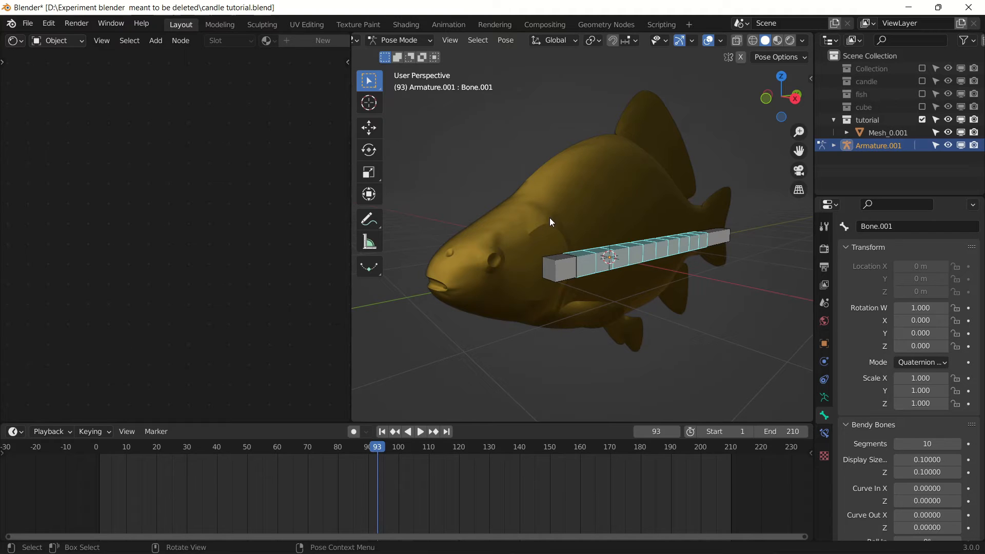
left_click(560, 267)
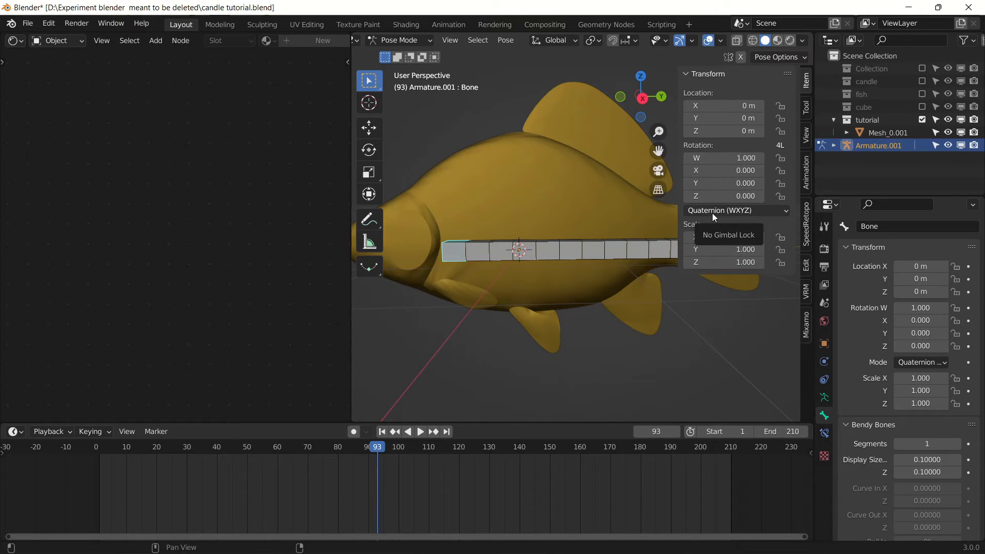
Set the front bone to XYZ Euler and add a #sin(frame/30*pi*2)/2 driver
left_click(736, 211)
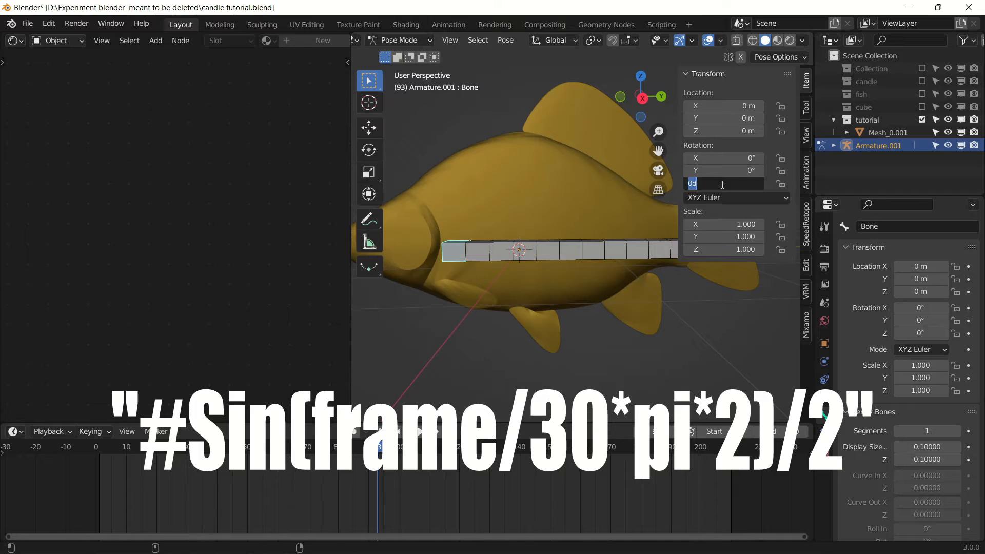
type("#sin")
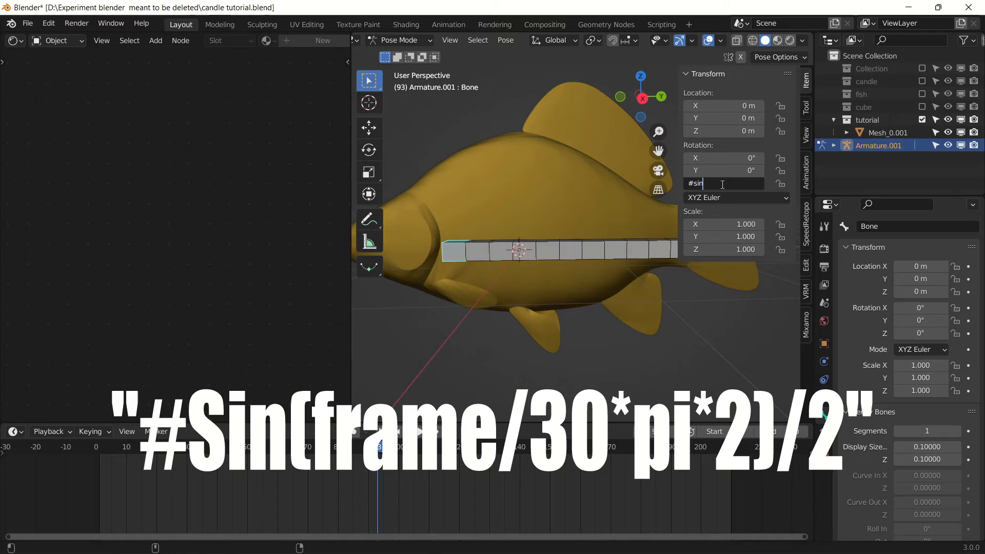
type("(frame/30*pi*")
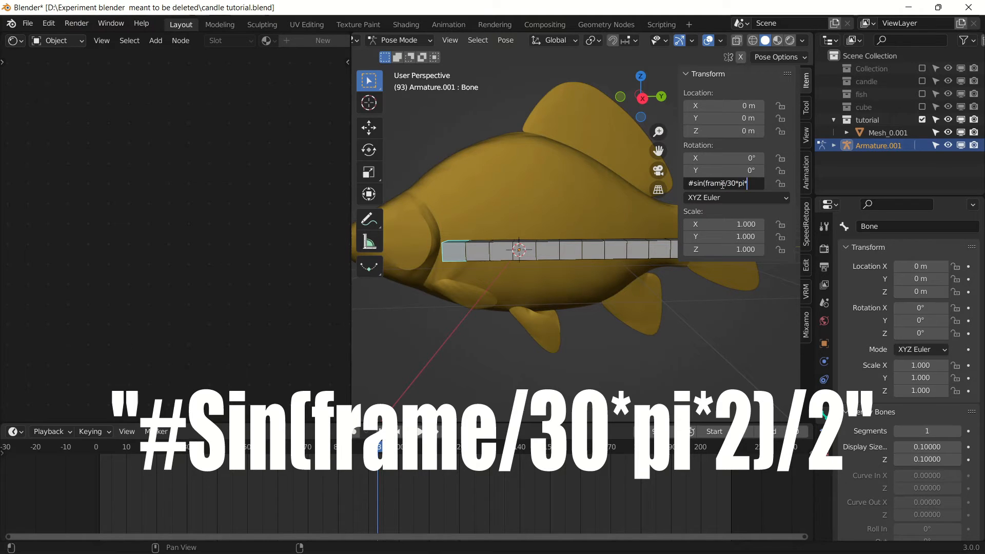
type("21.3°")
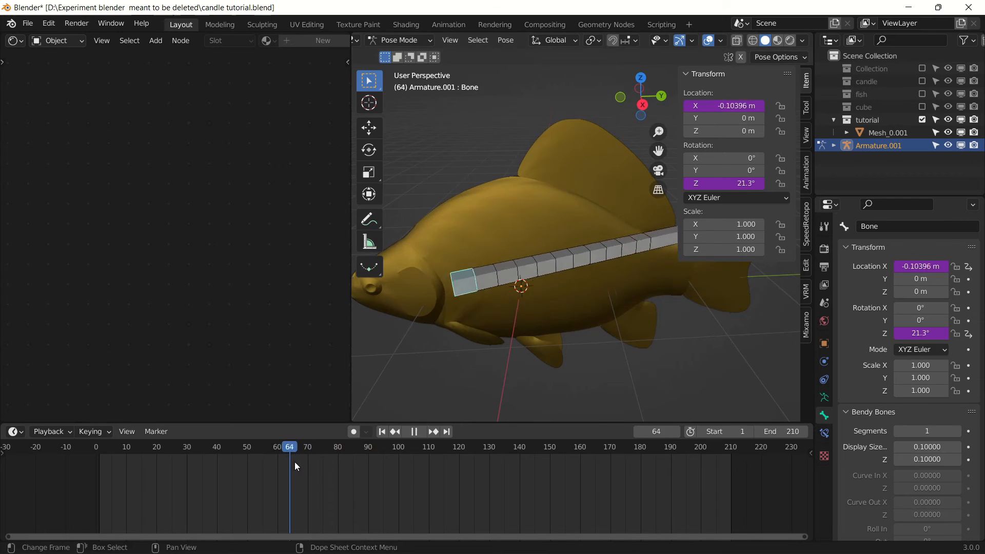
Stop playback, set Bone.001 to XYZ Euler, and copy its Z-rotation sine driver
left_click(414, 432)
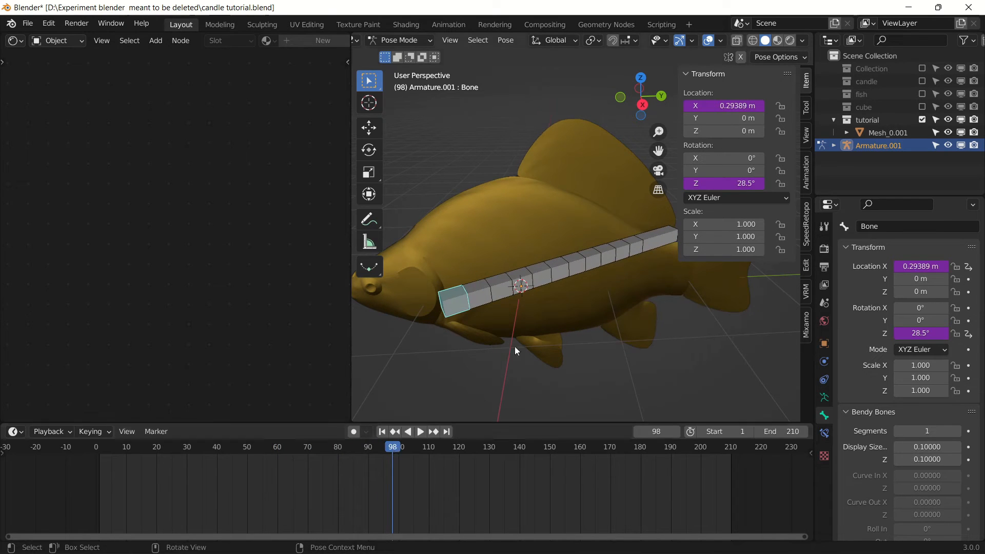
right_click(723, 105)
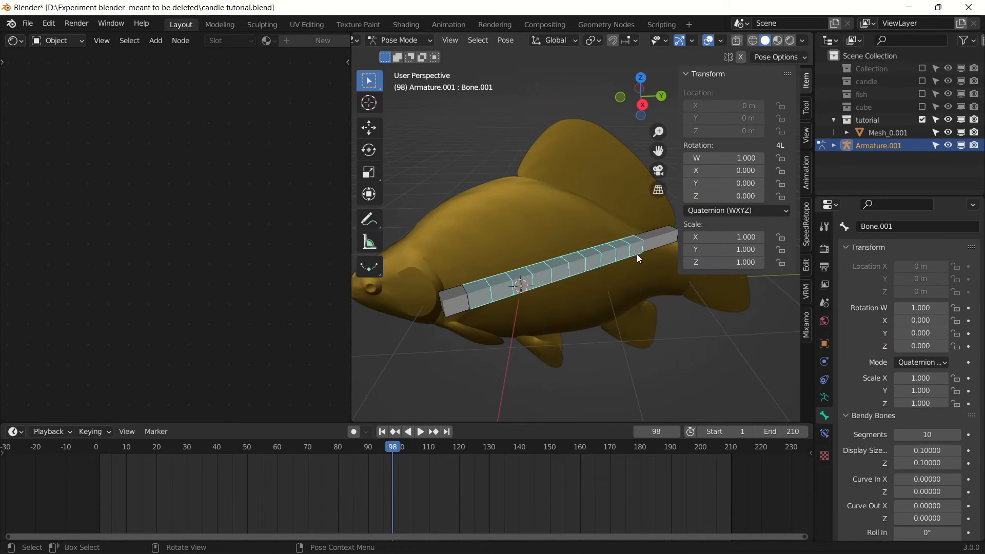
left_click(736, 210)
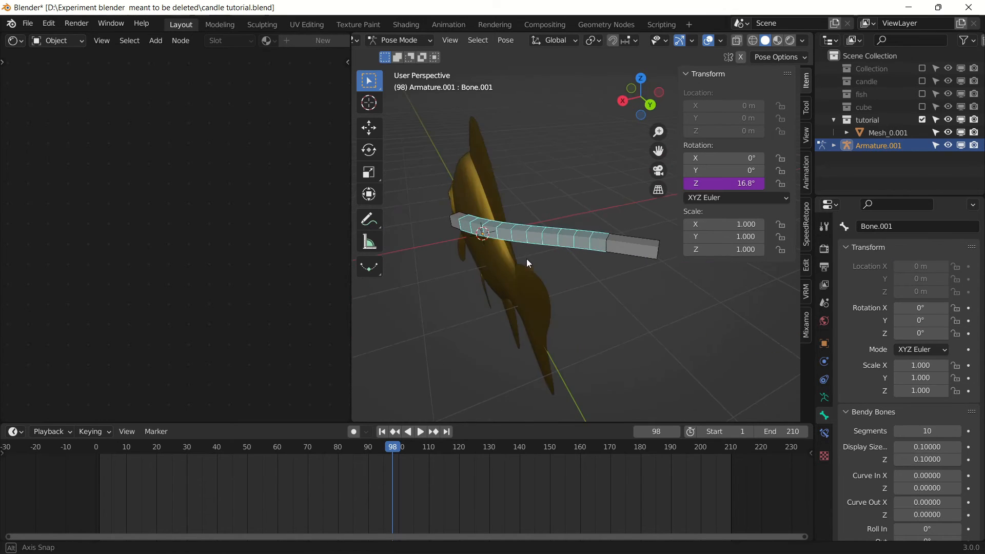
right_click(724, 183)
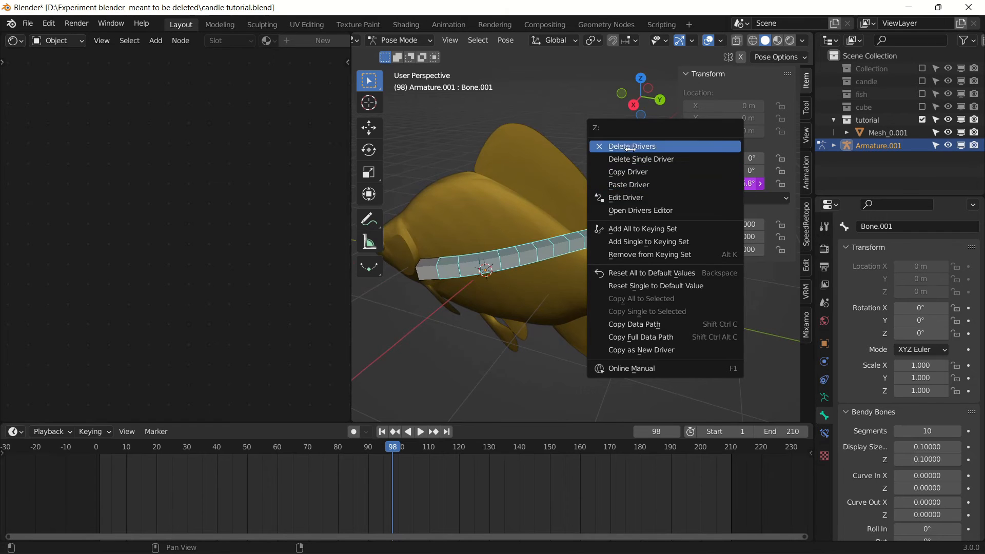
left_click(627, 198)
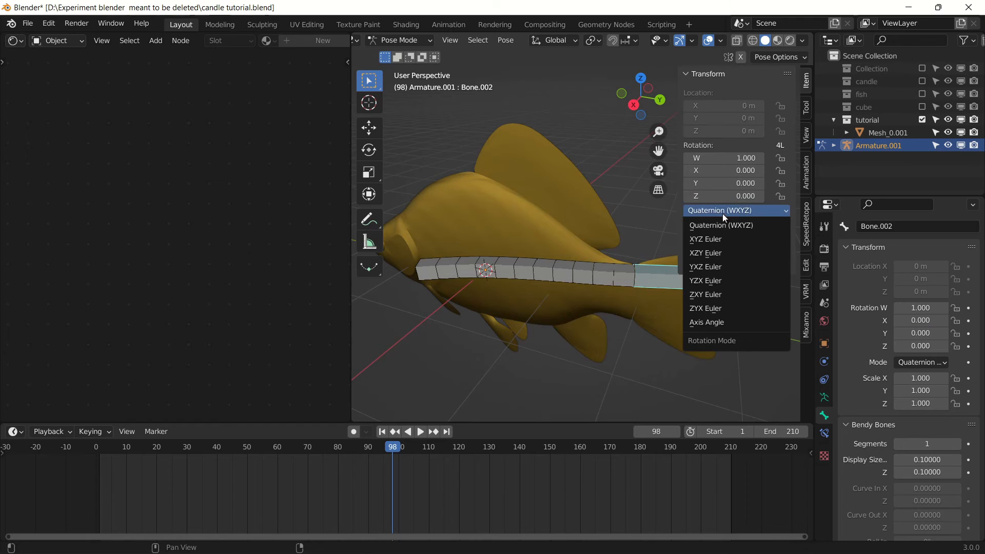
Set Bone.002 to XYZ Euler with a #Sin((frame-10)/30*pi*2)/2 Z-rotation driver, then preview playback
left_click(705, 239)
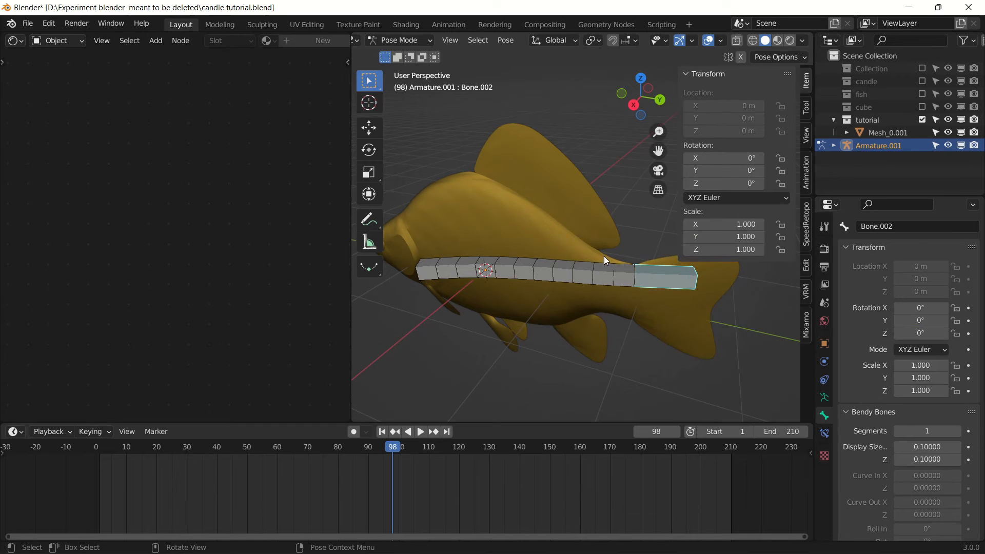
right_click(743, 183)
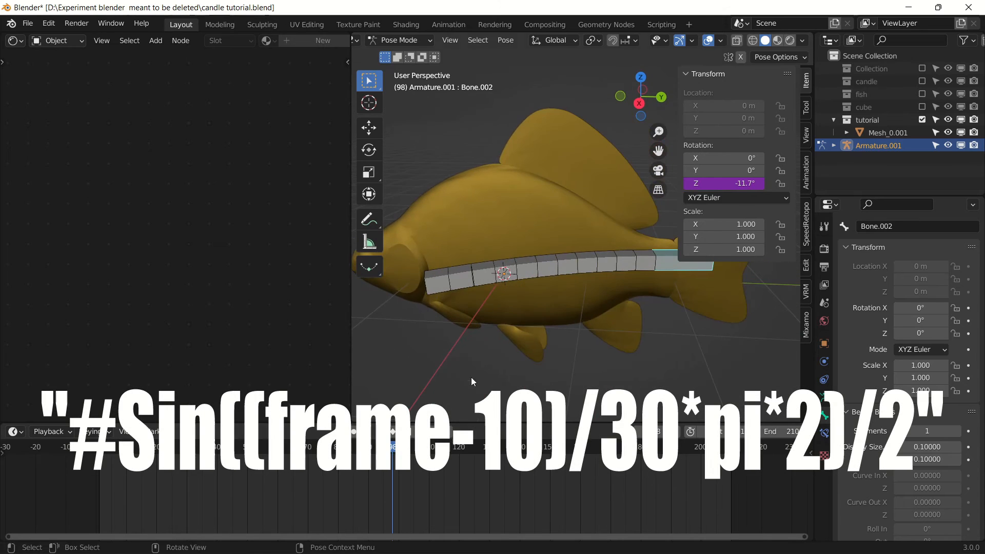
left_click(536, 446)
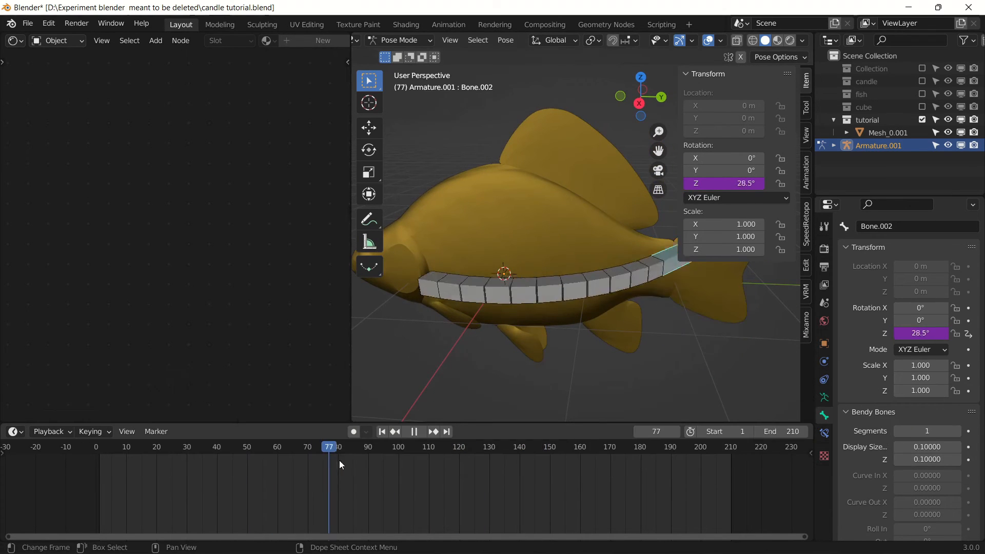
left_click(414, 432)
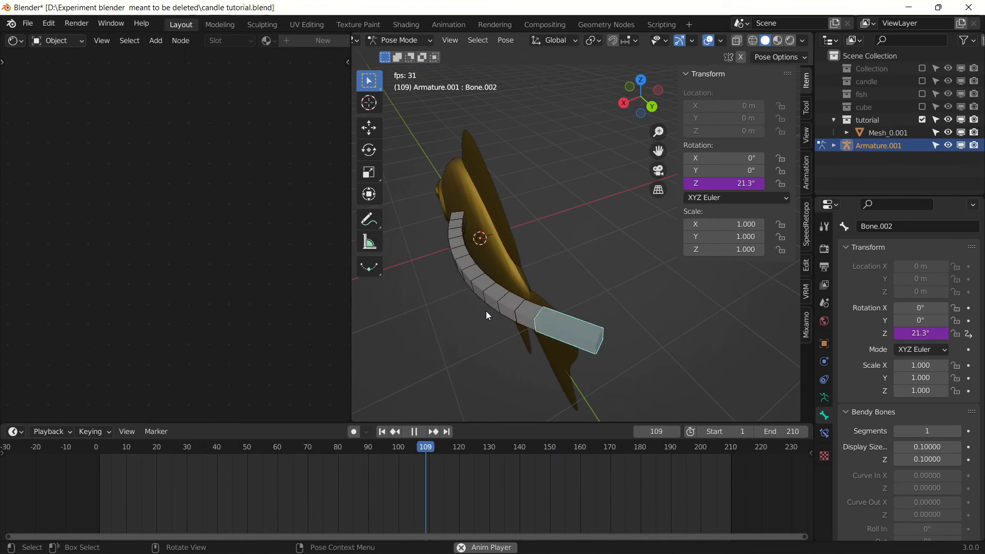
key("Space")
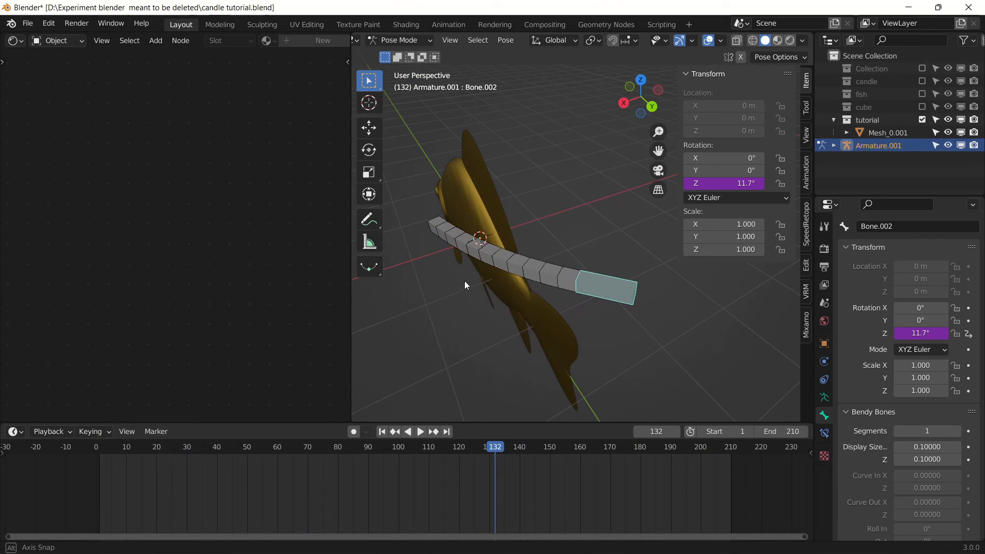
left_click(399, 41)
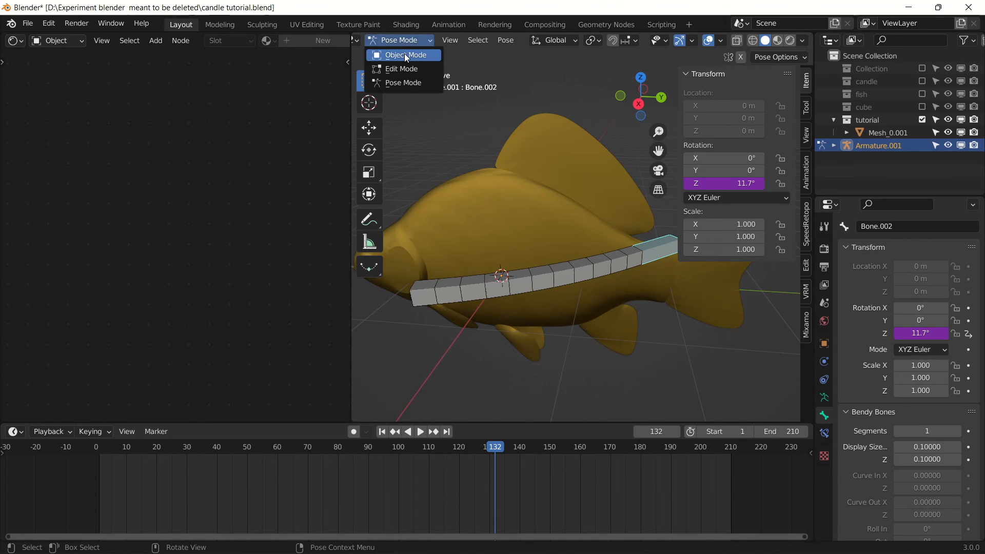
In Object Mode, parent the fish to the armature with automatic weights and play the swim
left_click(398, 55)
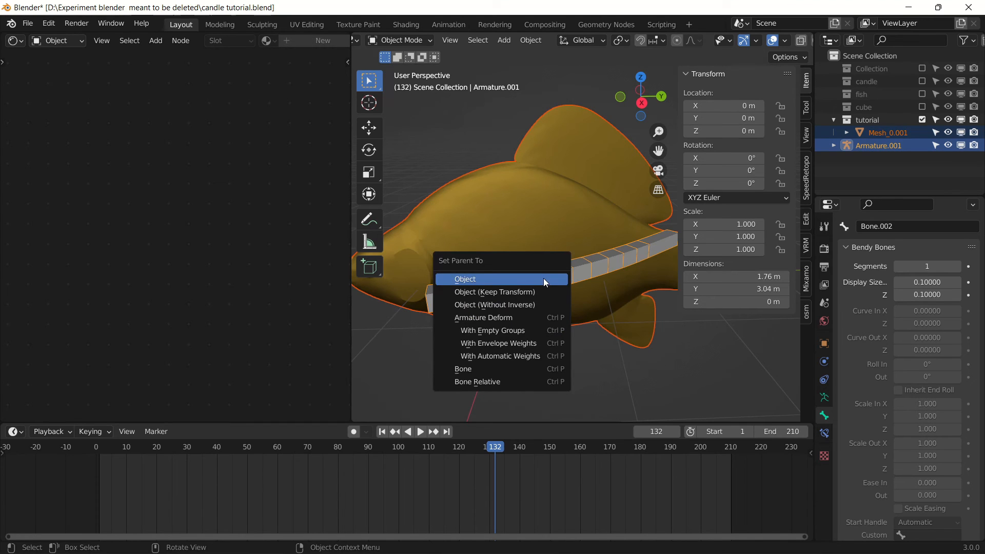
left_click(501, 356)
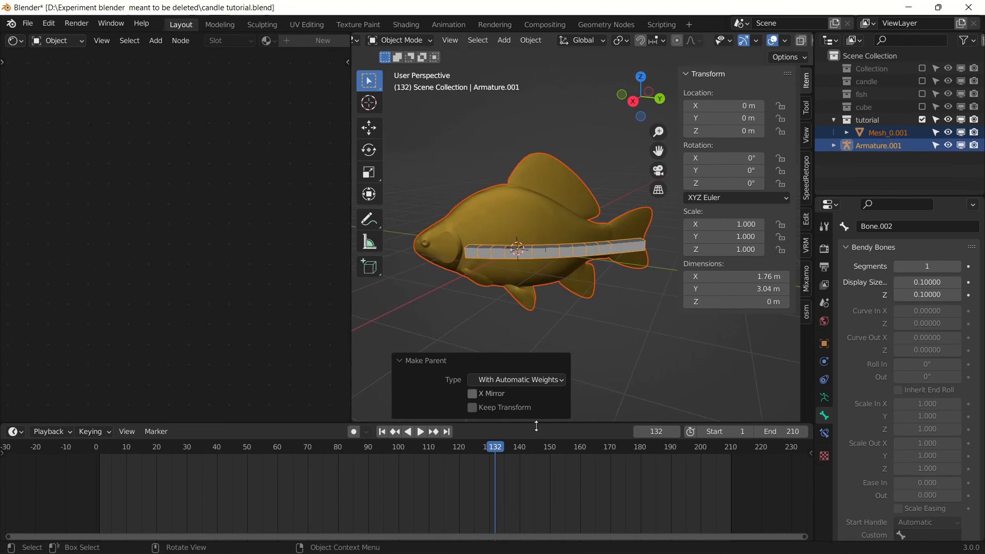
mouse_move(471, 289)
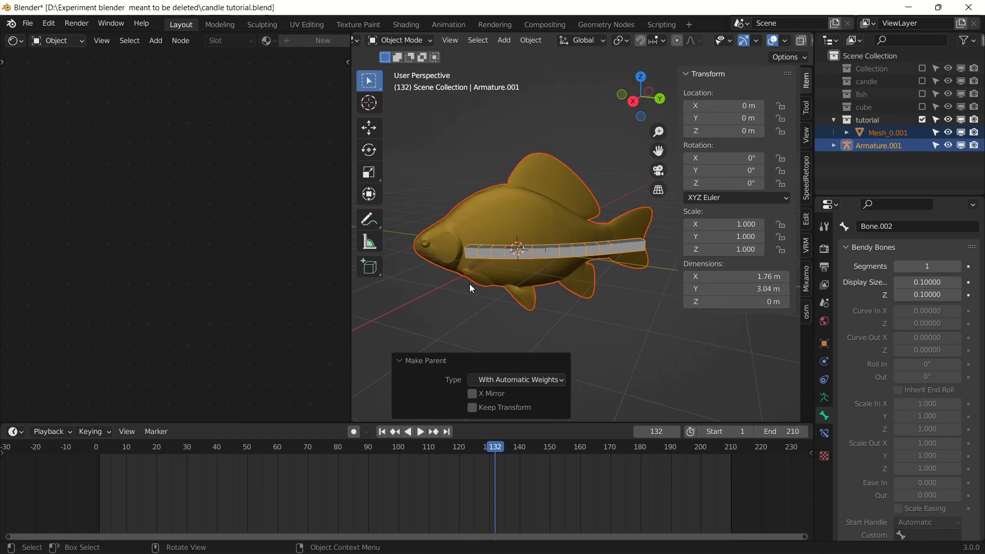
left_click(421, 431)
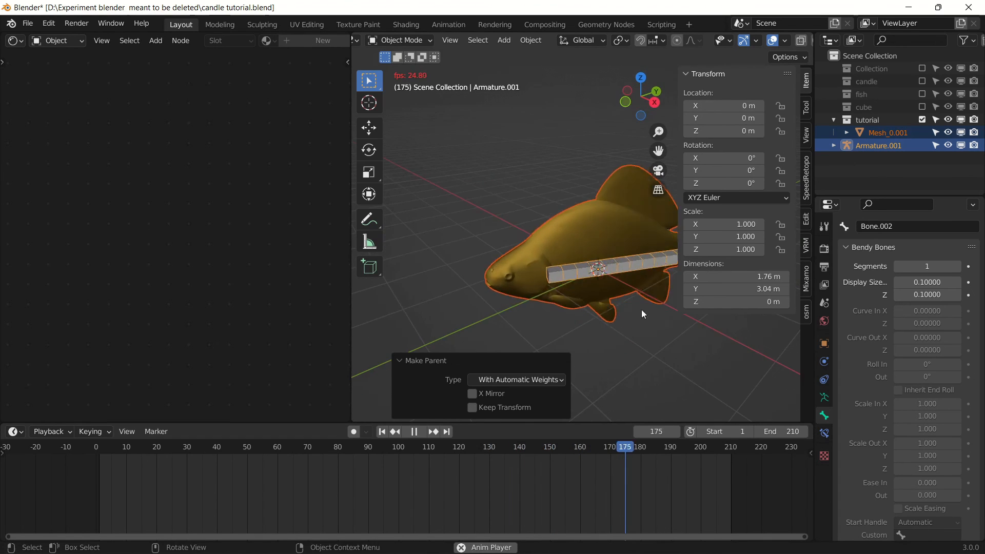